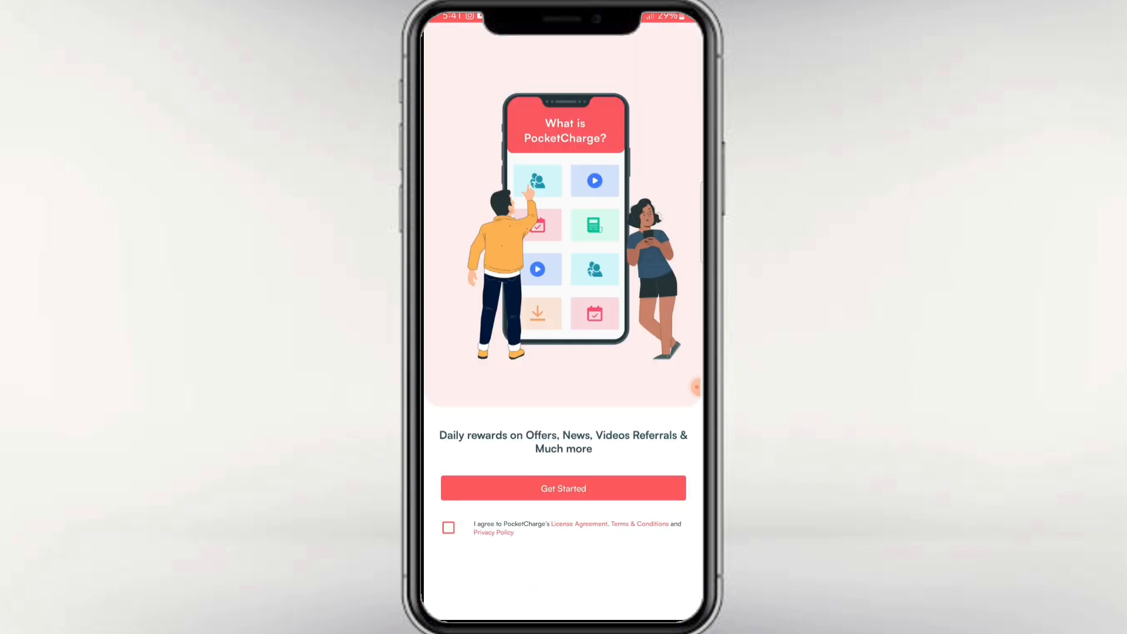
# Accept the PocketCharge license terms and complete the welcome screen
pyautogui.click(448, 527)
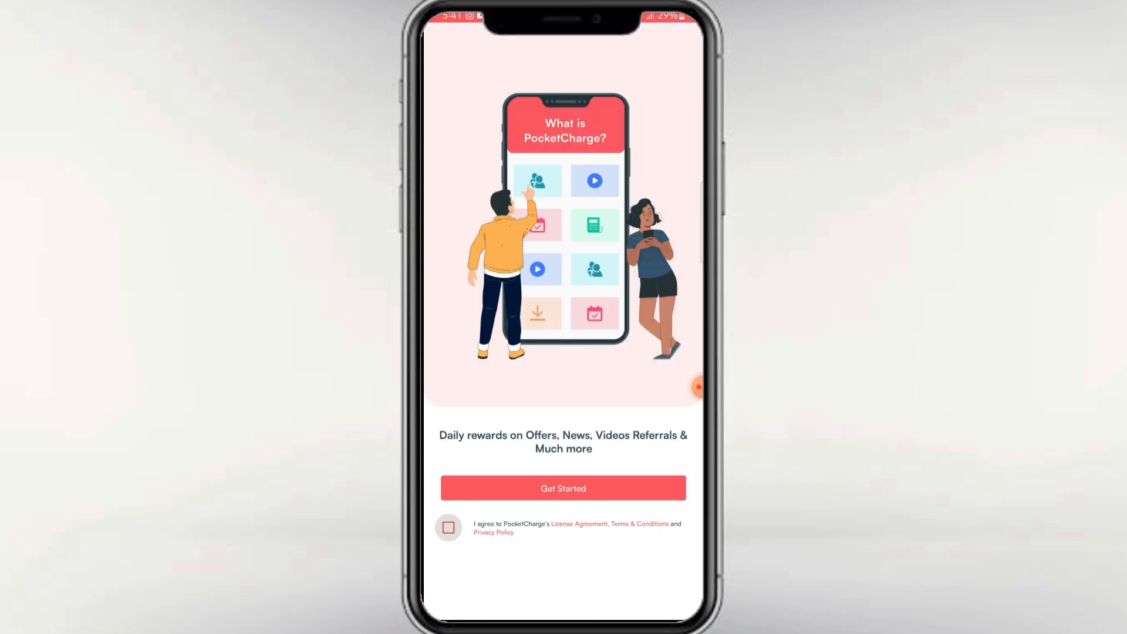
pyautogui.click(448, 527)
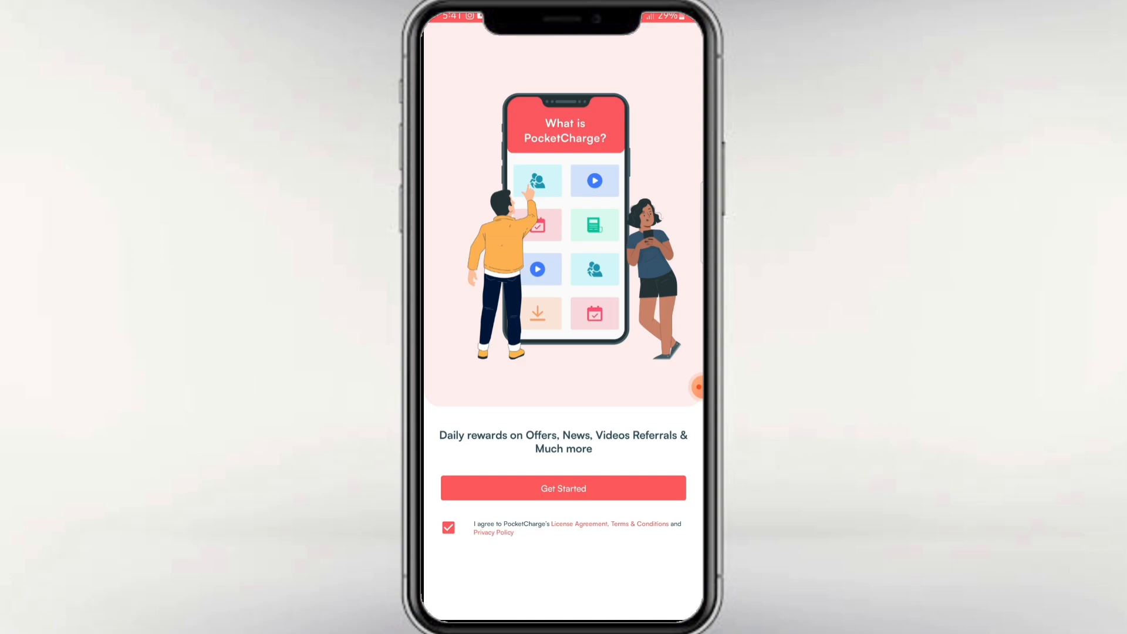
pyautogui.click(563, 488)
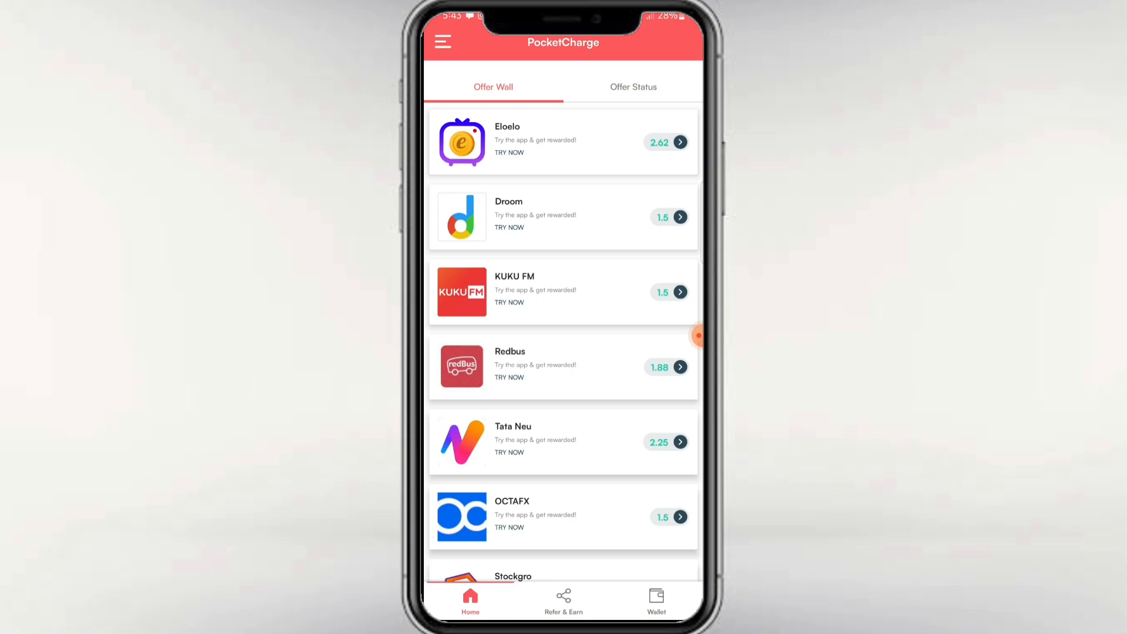
# Browse the Offer Wall list to reach the Eloelo offer and its 2.62 reward details
pyautogui.scroll(-3)
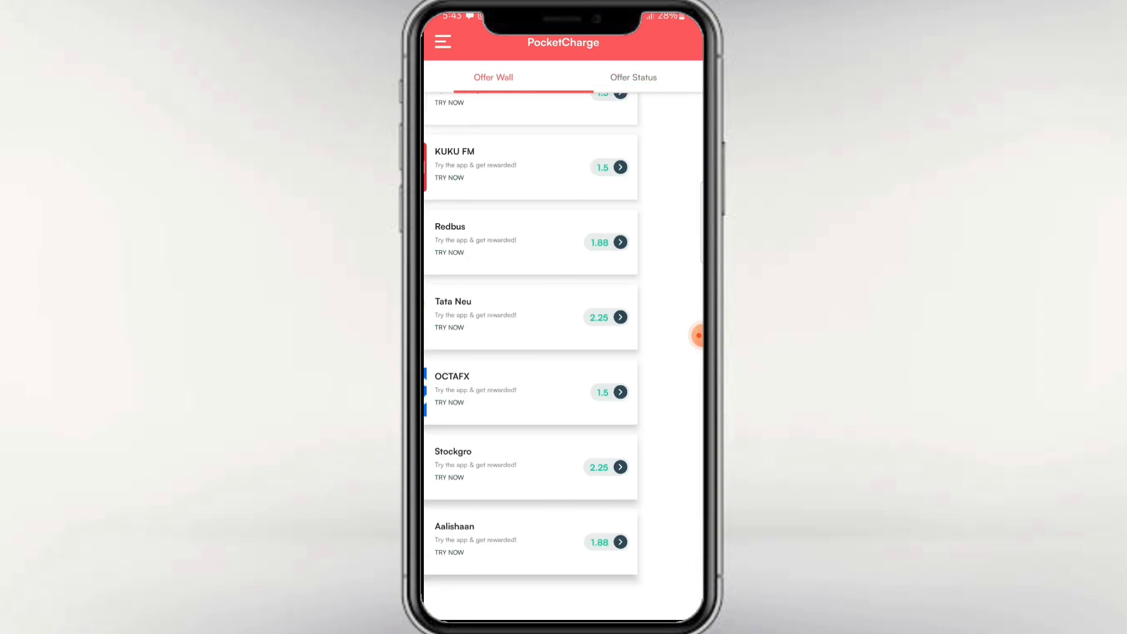
pyautogui.scroll(3)
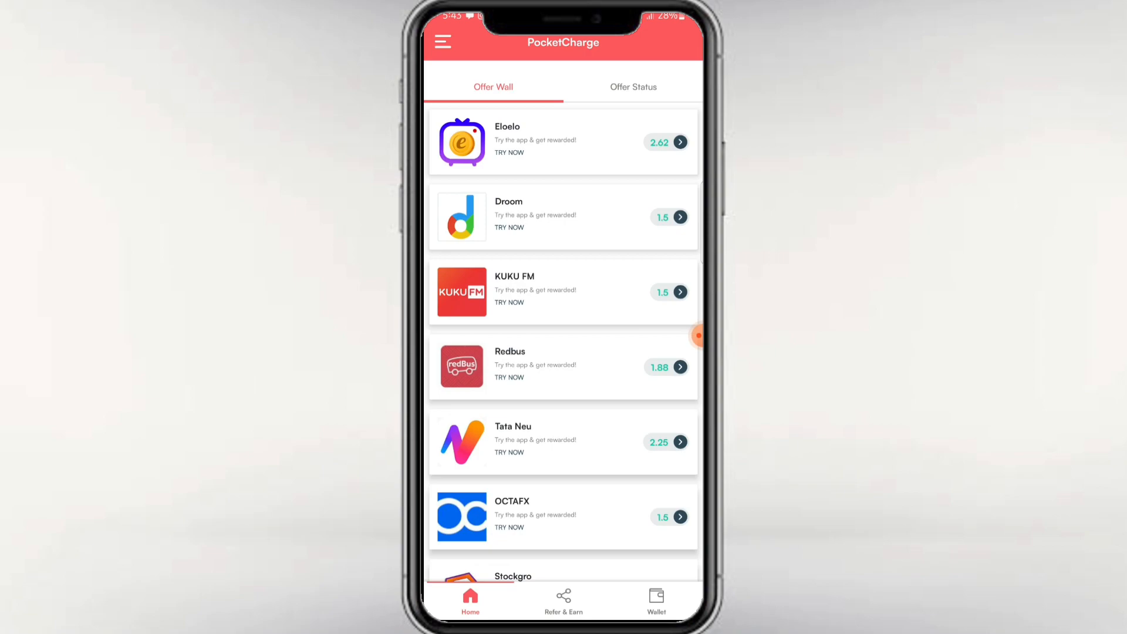
pyautogui.scroll(-3)
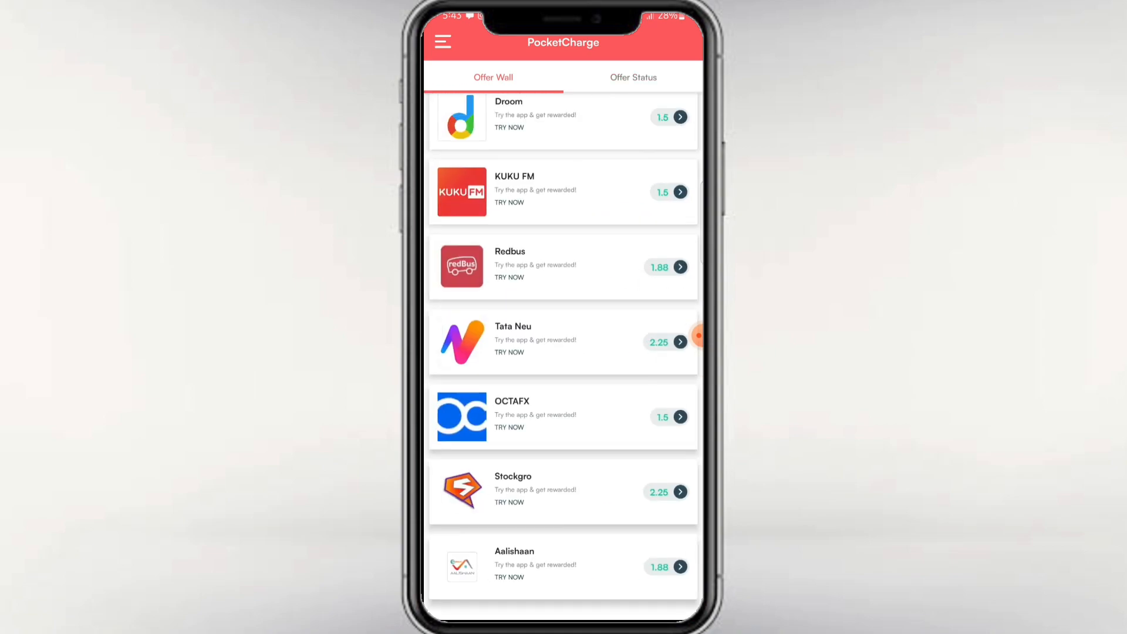
pyautogui.scroll(-3)
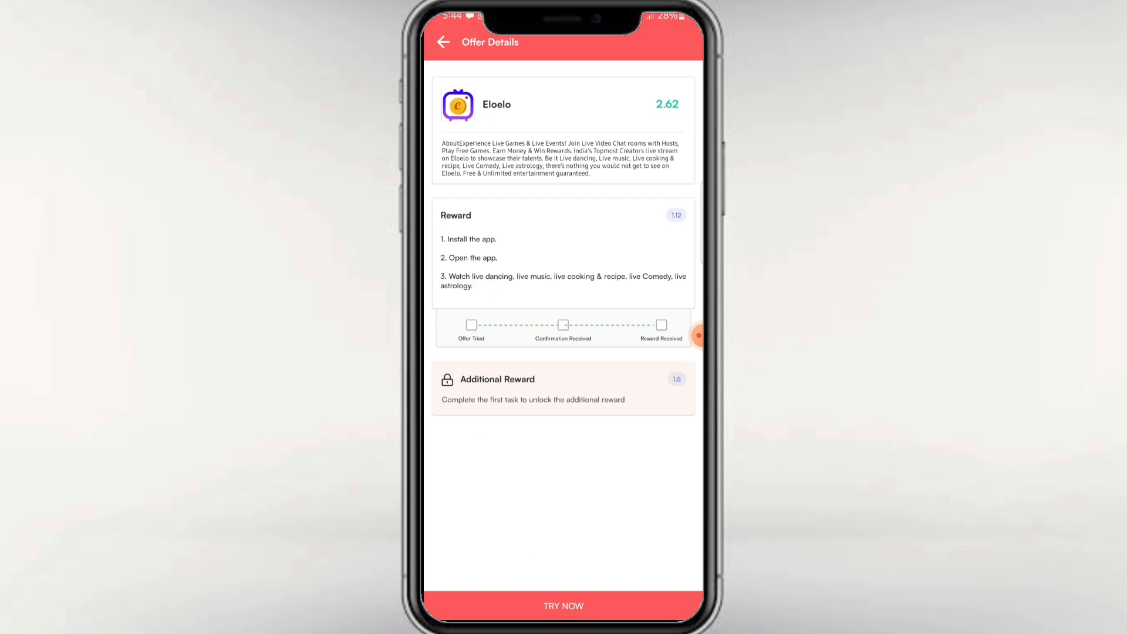
# Leave the Eloelo details and surface the ₹1.5 wallet reward notification
pyautogui.click(563, 605)
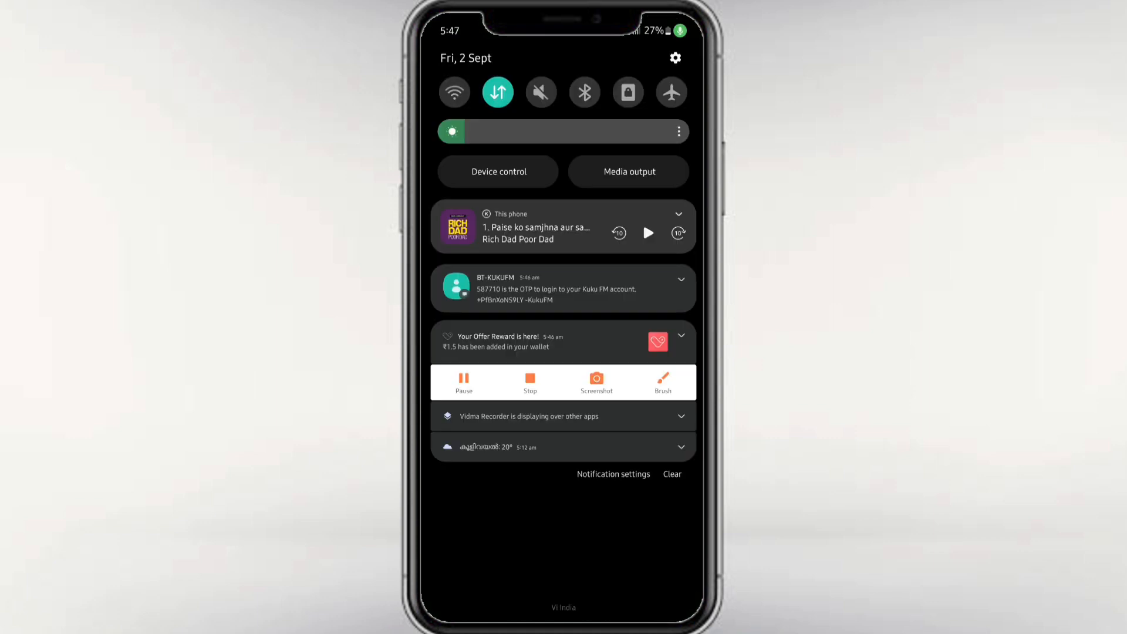
# Open the 'Your Offer Reward is here!' notification to return to the Offer Wall
pyautogui.click(680, 336)
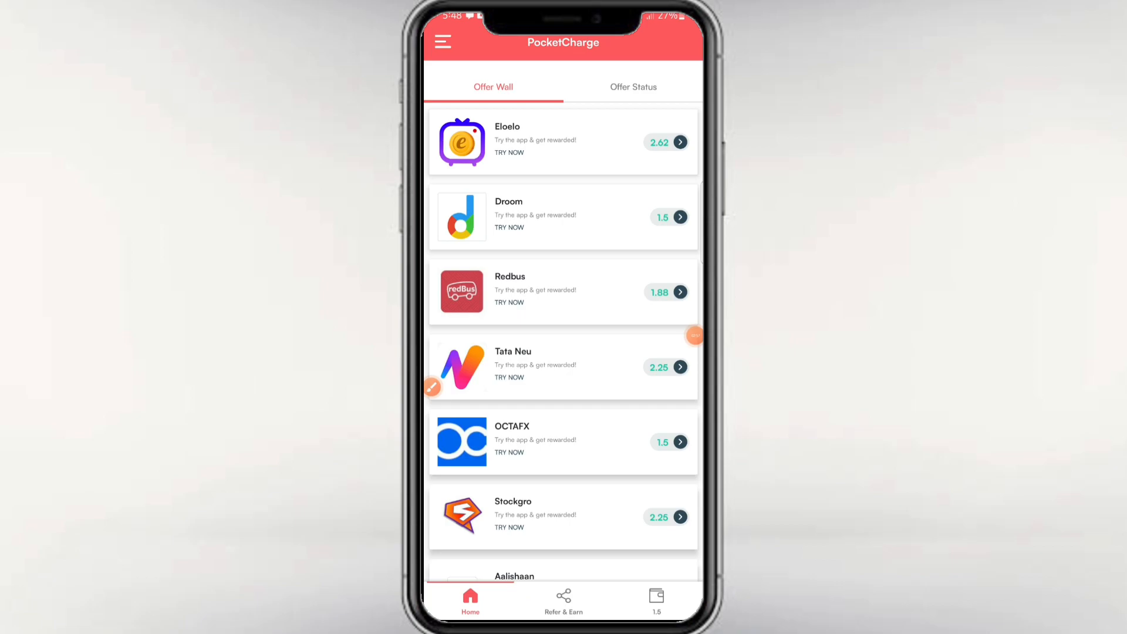
# Scroll the Offer Wall with the wallet at 3.0 and open the side menu
pyautogui.scroll(-3)
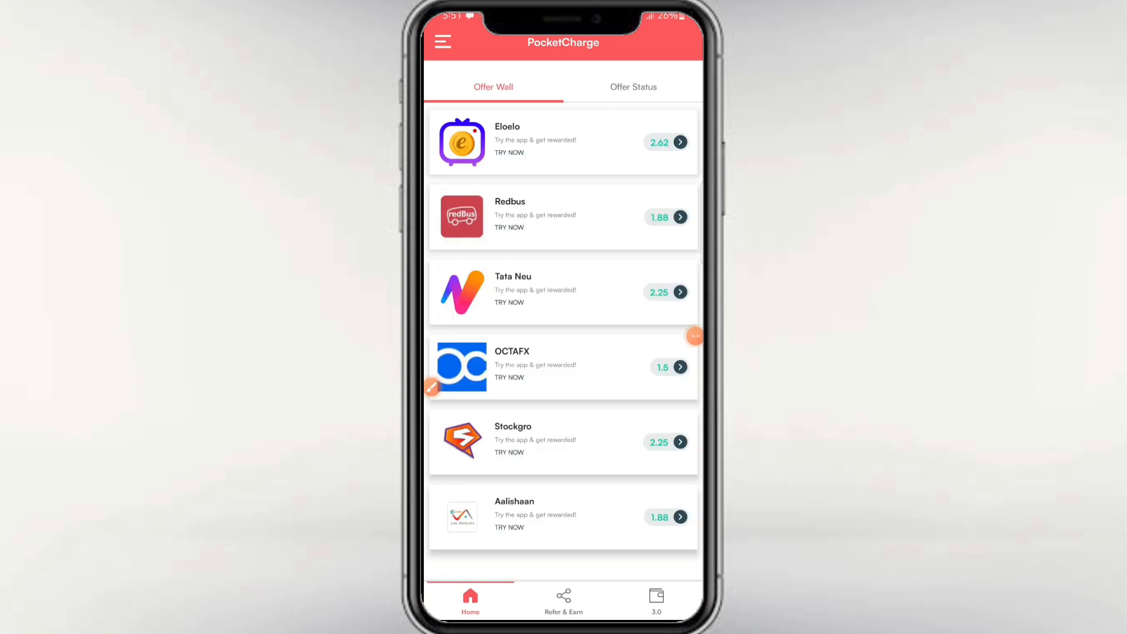
pyautogui.click(442, 41)
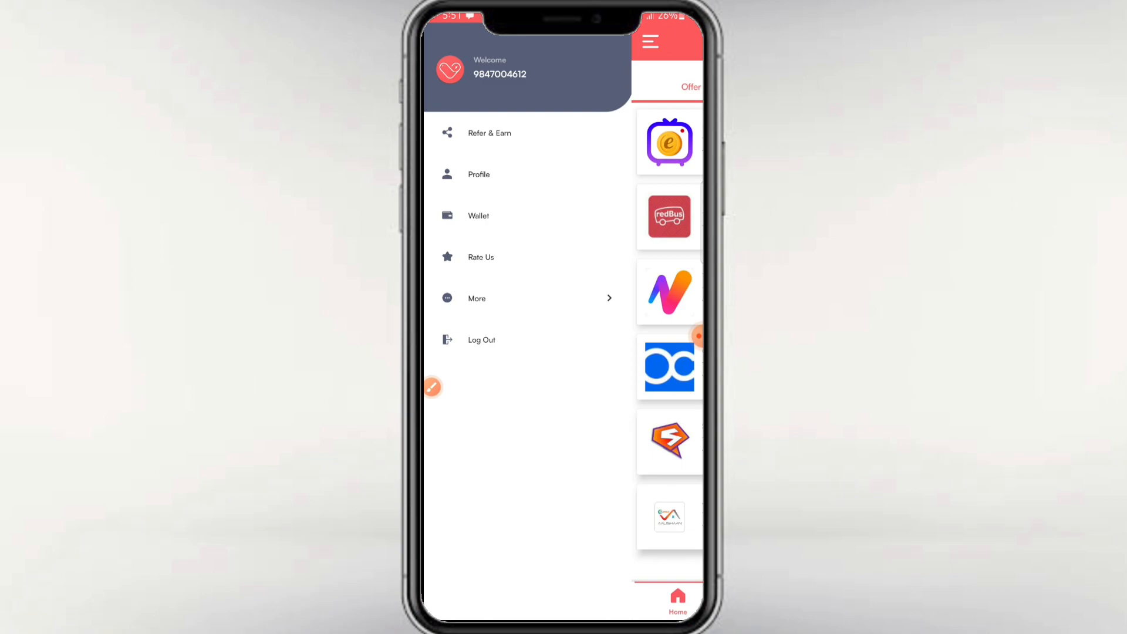
# Close the drawer, view the Refer & Earn share code, then show the locked 3.0 Wallet balance
pyautogui.click(649, 42)
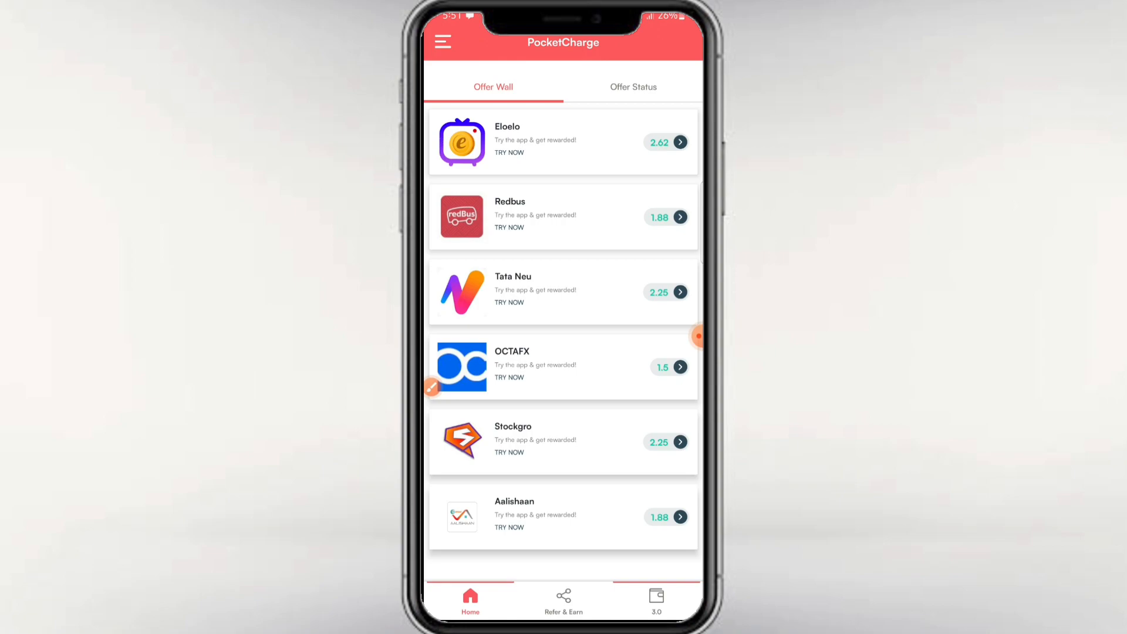
pyautogui.click(563, 598)
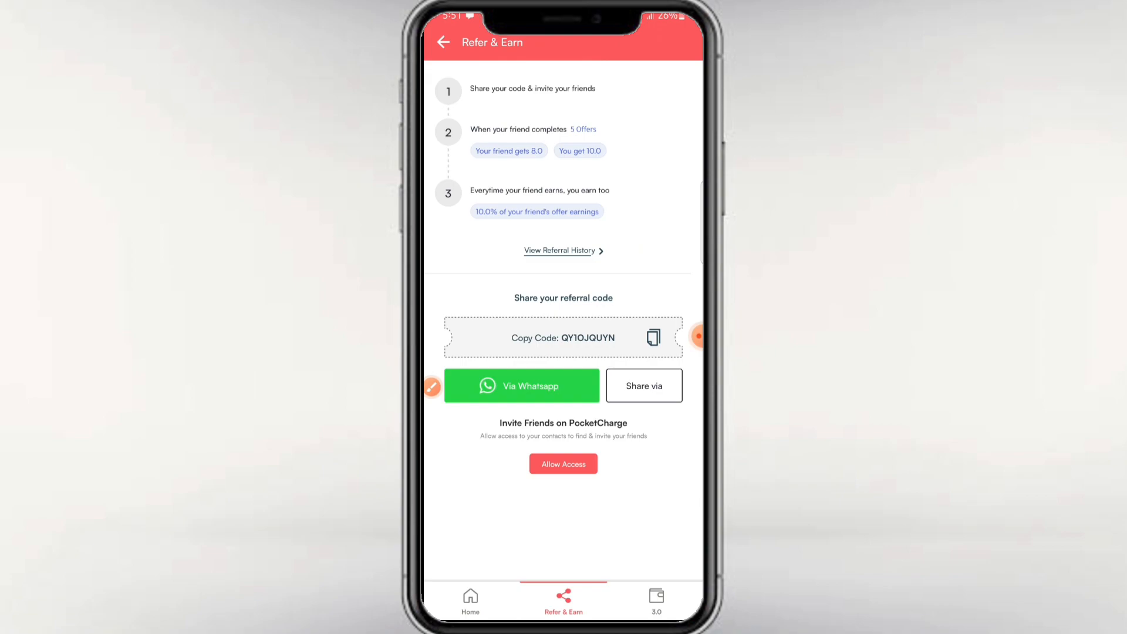
pyautogui.click(655, 596)
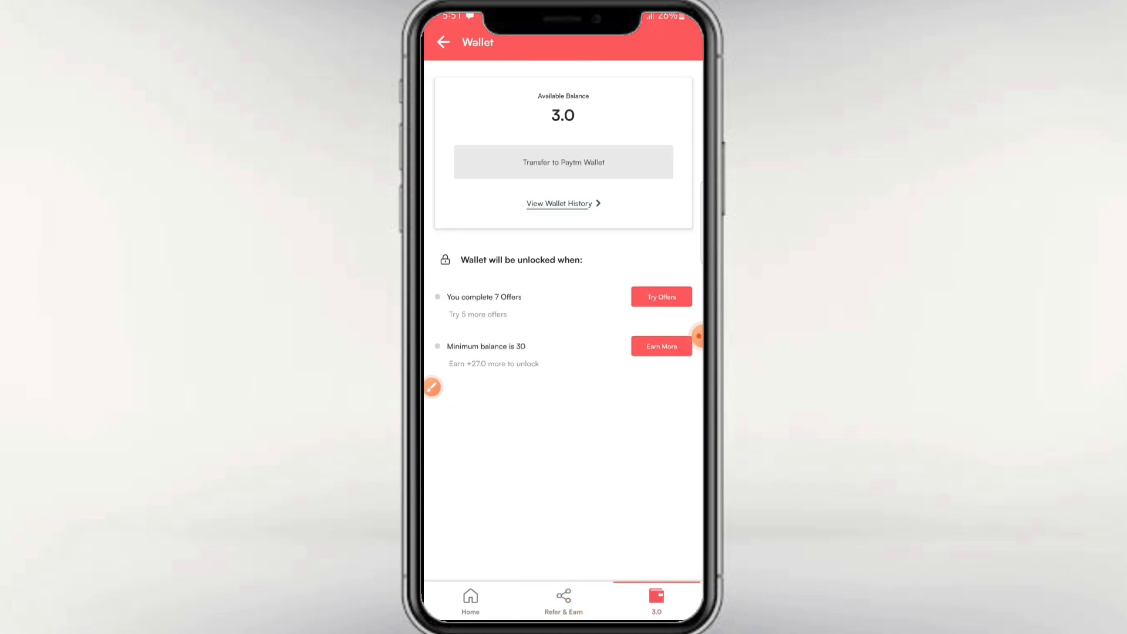